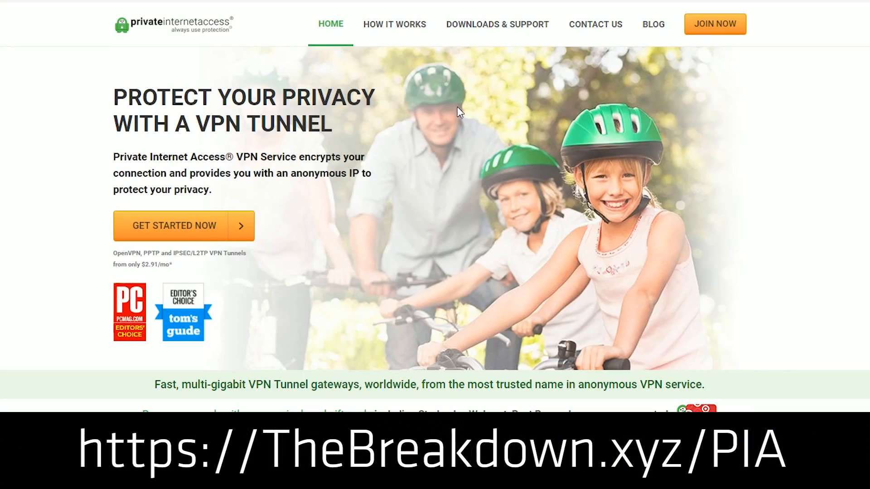
- Scroll down through the current page before launching the Run box
{"action": "scroll", "scroll_direction": "down", "scroll_amount": 3}
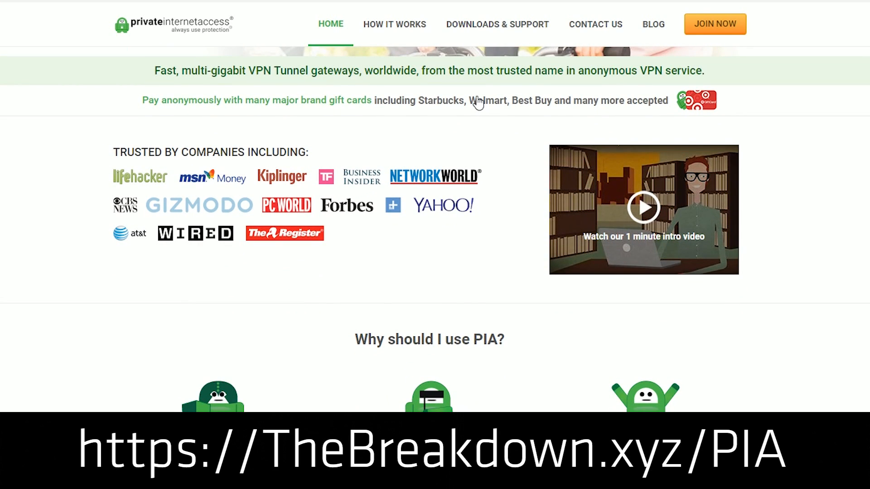
{"action": "scroll", "scroll_direction": "down", "scroll_amount": 3}
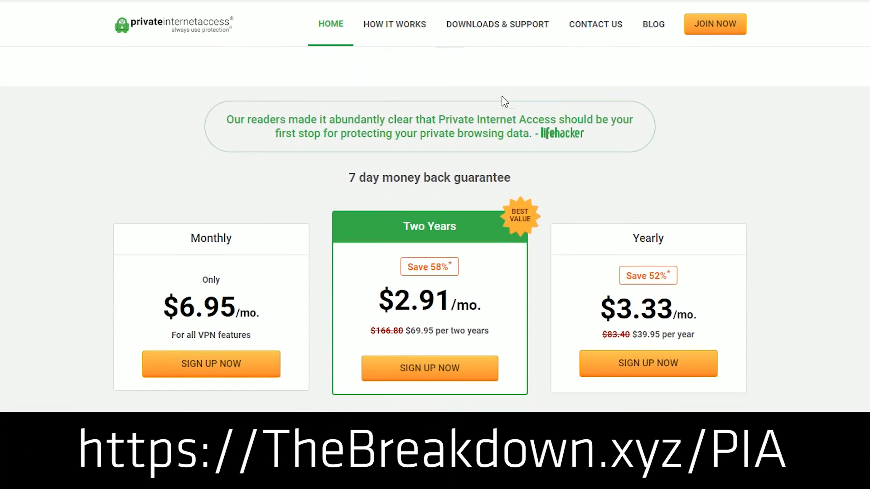
{"action": "scroll", "scroll_direction": "down", "scroll_amount": 3}
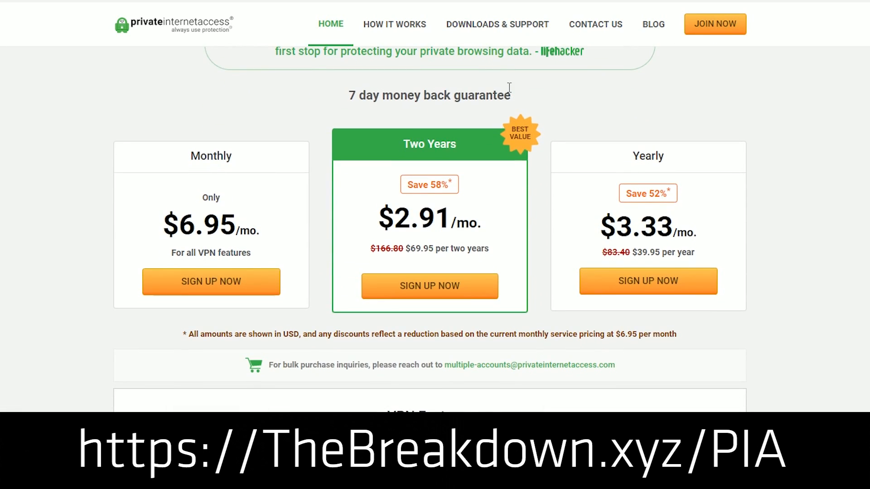
{"action": "scroll", "scroll_direction": "down", "scroll_amount": 3}
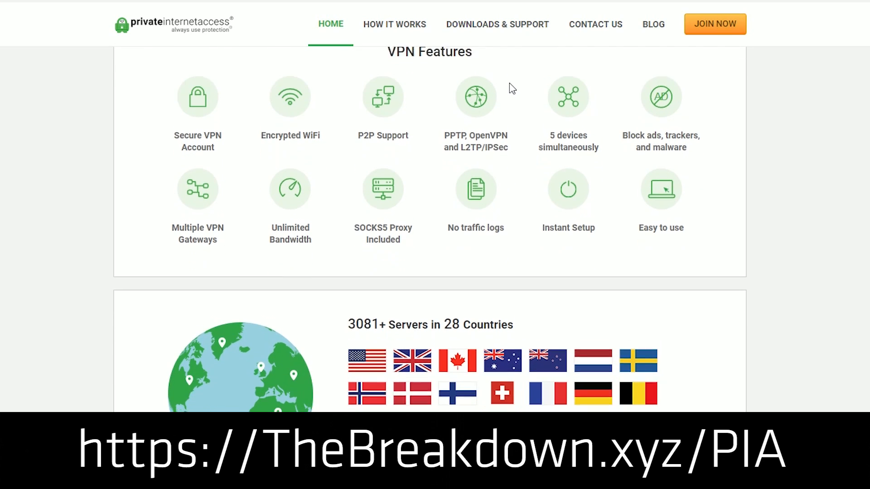
{"action": "scroll", "scroll_direction": "down", "scroll_amount": 3}
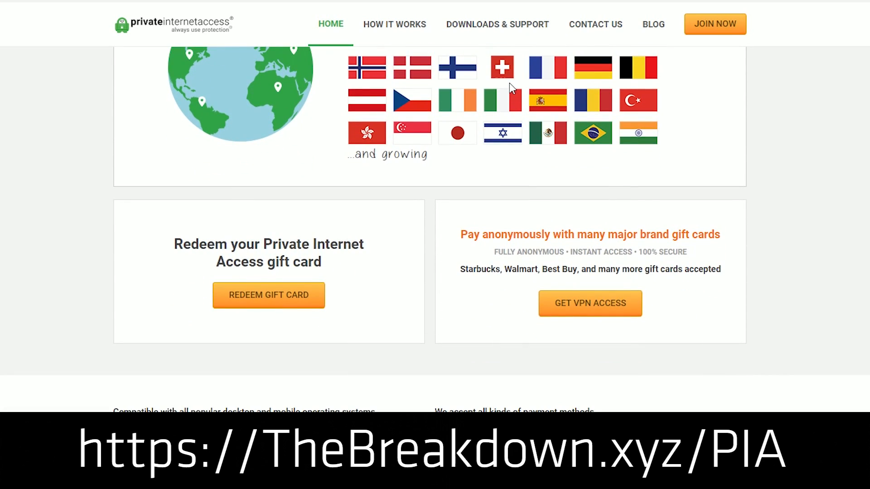
{"action": "scroll", "scroll_direction": "down", "scroll_amount": 3}
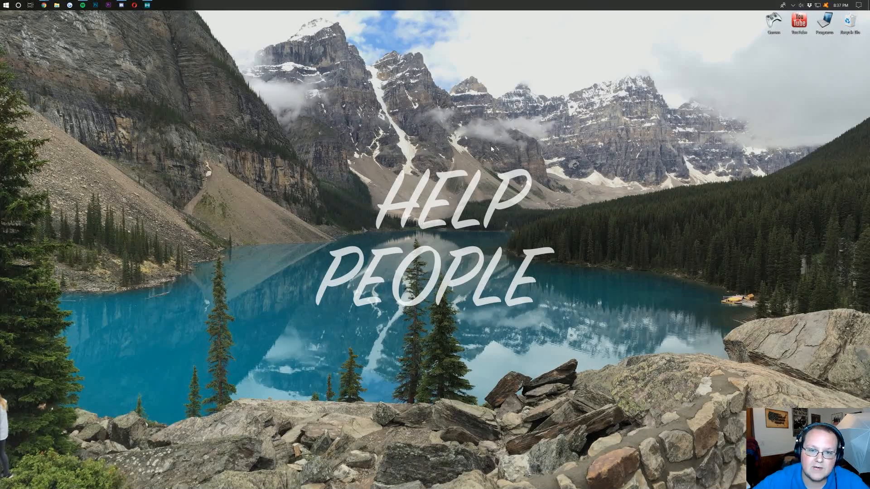
{"action": "mouse_move", "coordinate": [437, 132]}
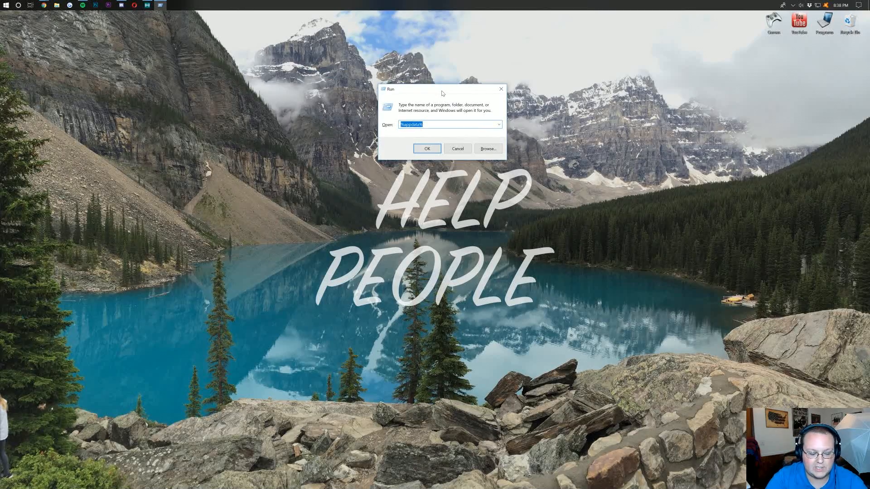
- Launch Command Prompt from Run and enter ipconfig to view the IP configuration
{"action": "left_click", "coordinate": [427, 149]}
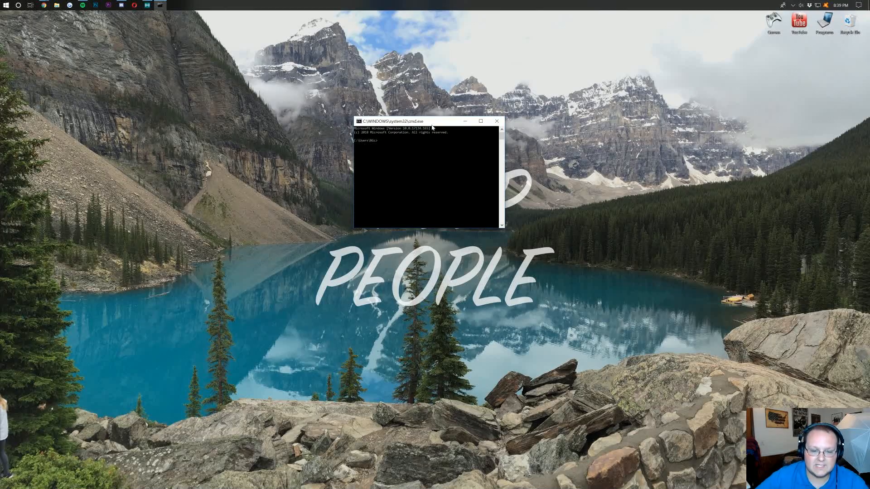
{"action": "type", "text": "ipconfig"}
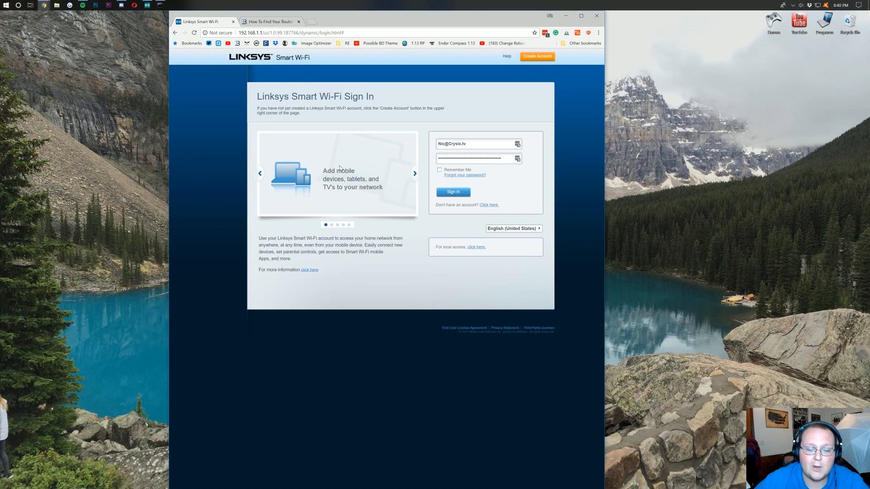
- Read the router-password article's five methods and wrap-up, then return to its top
{"action": "left_click", "coordinate": [270, 21]}
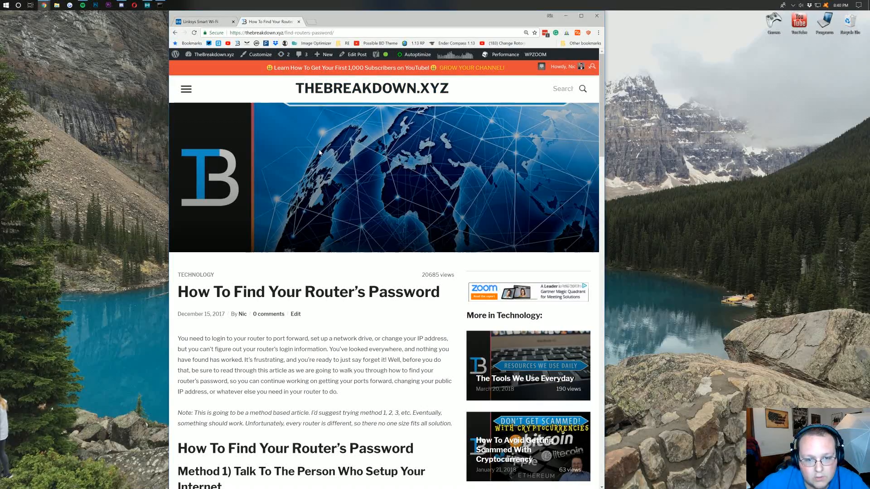
{"action": "scroll", "scroll_direction": "down", "scroll_amount": 3}
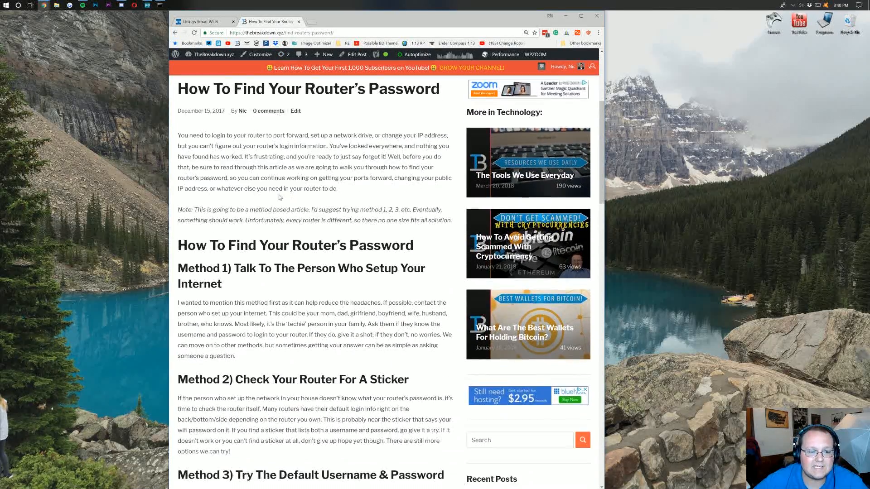
{"action": "scroll", "scroll_direction": "down", "scroll_amount": 3}
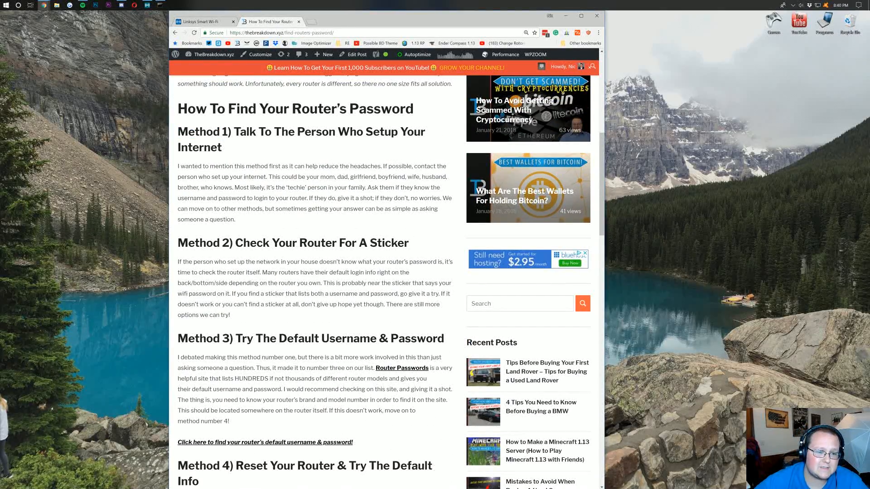
{"action": "scroll", "scroll_direction": "down", "scroll_amount": 3}
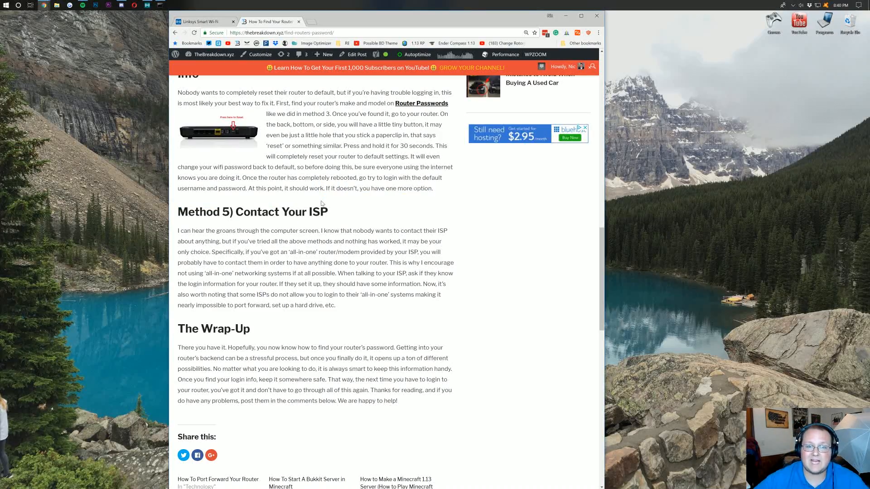
{"action": "scroll", "scroll_direction": "up", "scroll_amount": 3}
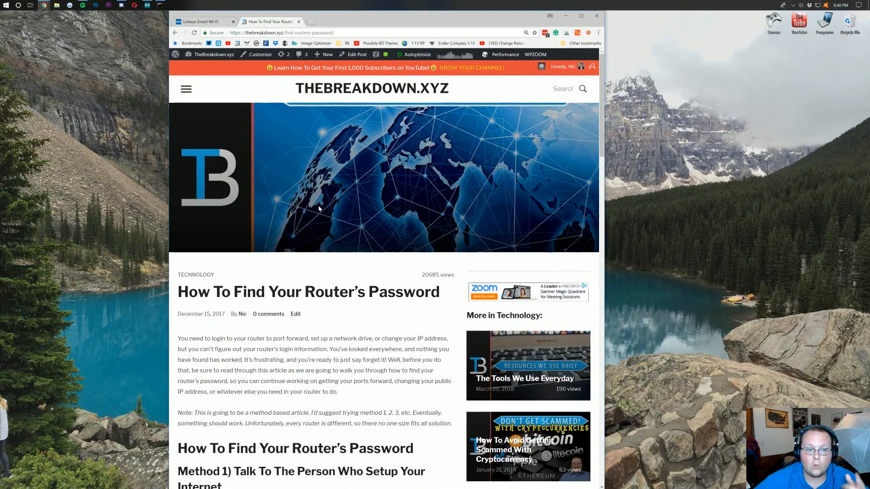
- Sign in from the Linksys sign-in page to load the WRT1900AC dashboard
{"action": "left_click", "coordinate": [202, 22]}
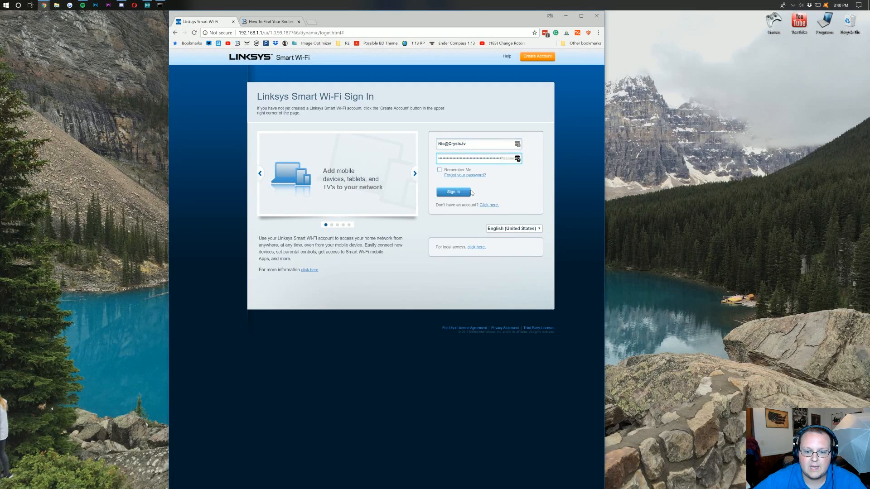
{"action": "left_click", "coordinate": [453, 191]}
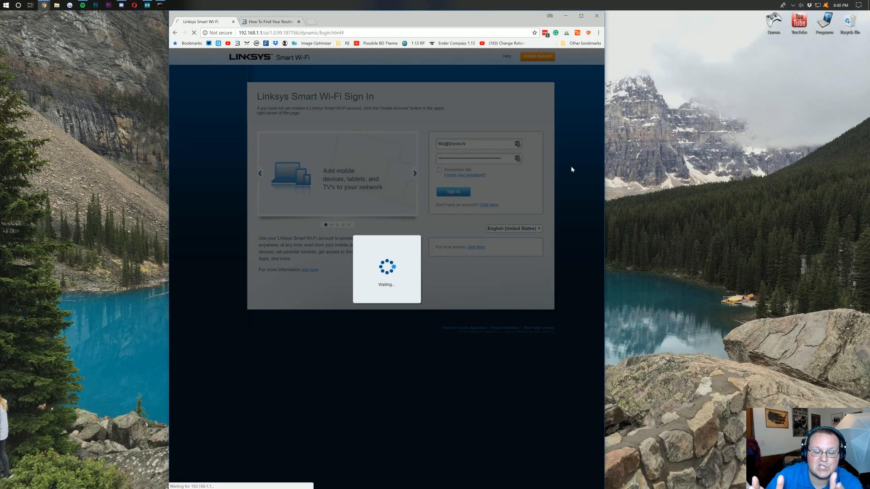
{"action": "left_click", "coordinate": [453, 191]}
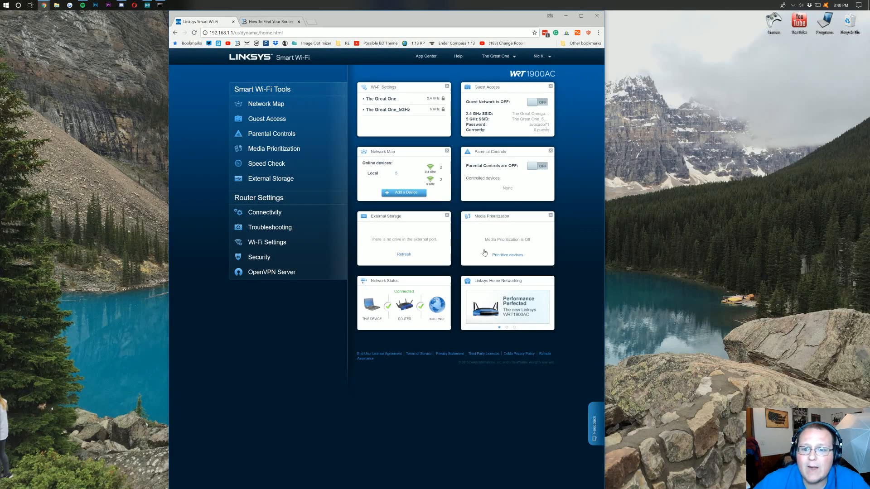
{"action": "mouse_move", "coordinate": [378, 225]}
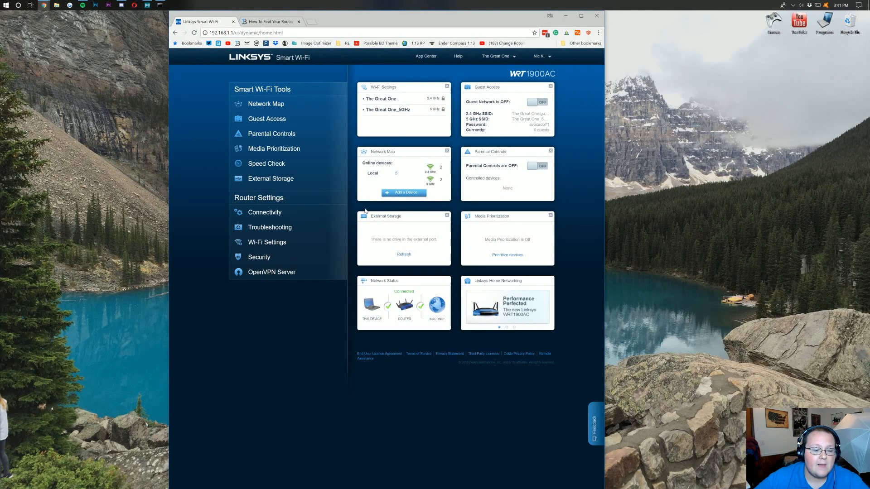
{"action": "mouse_move", "coordinate": [265, 212]}
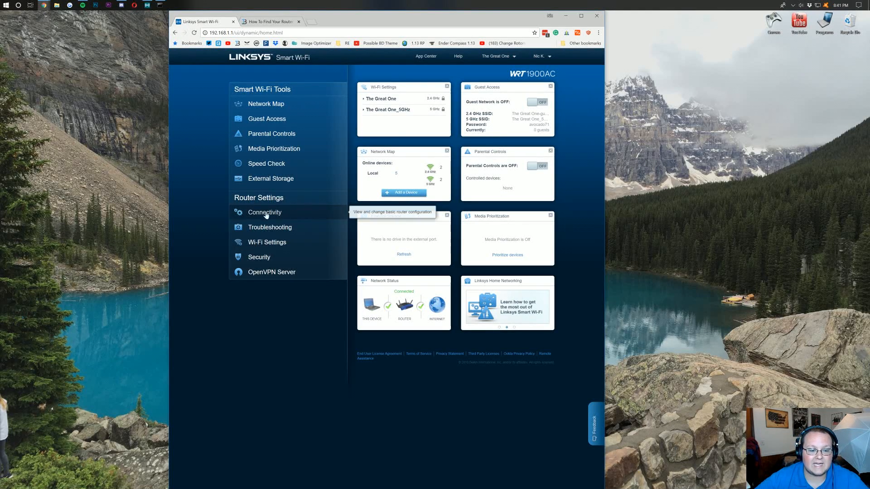
{"action": "left_click", "coordinate": [264, 213]}
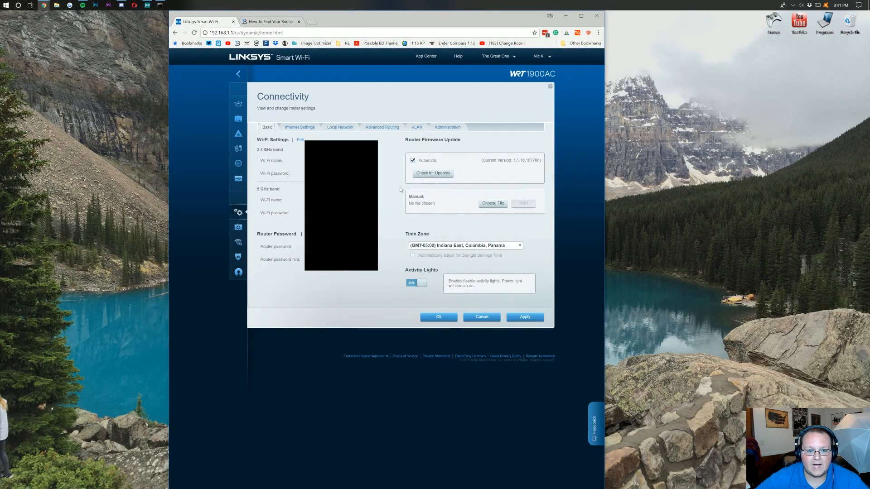
{"action": "left_click", "coordinate": [299, 127]}
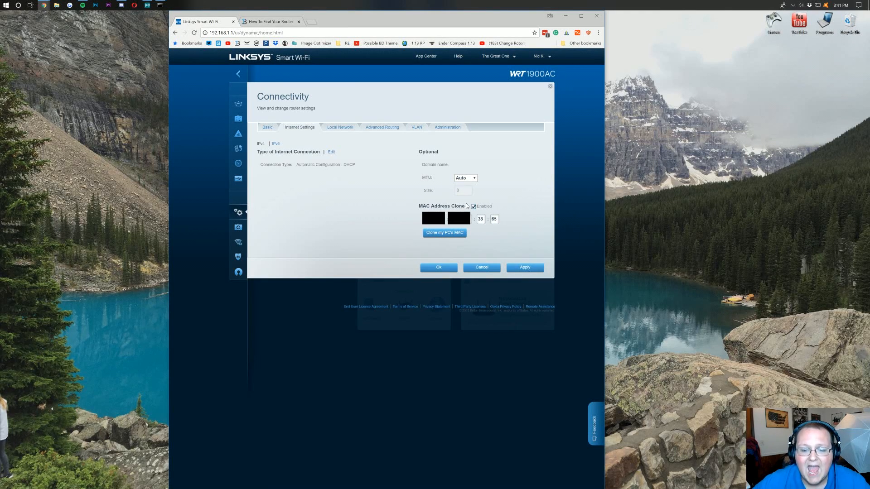
{"action": "left_click", "coordinate": [473, 207]}
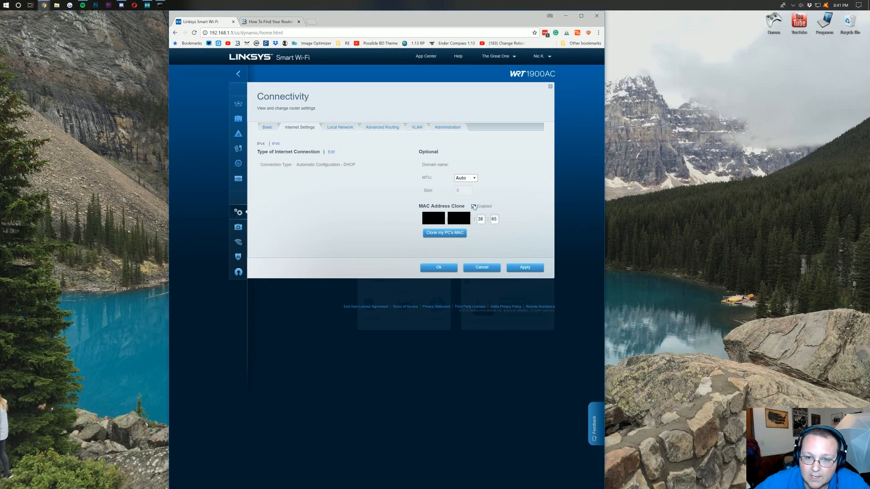
{"action": "left_click", "coordinate": [473, 206]}
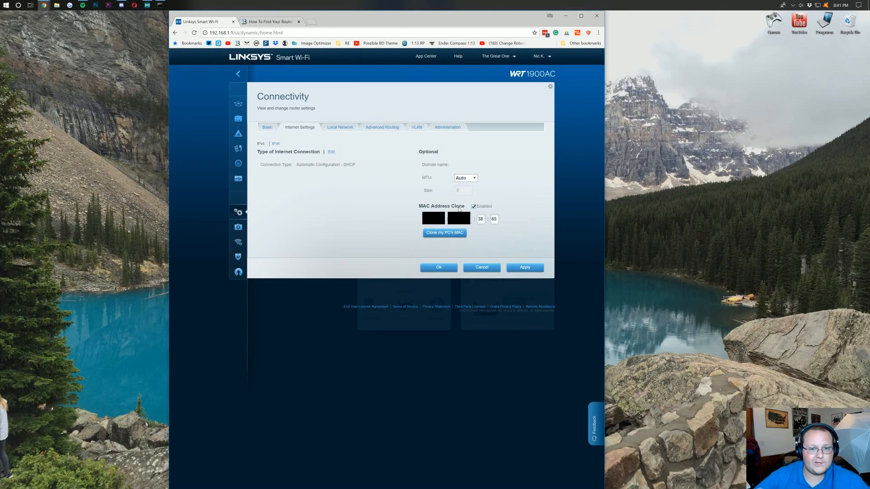
{"action": "left_click", "coordinate": [473, 207]}
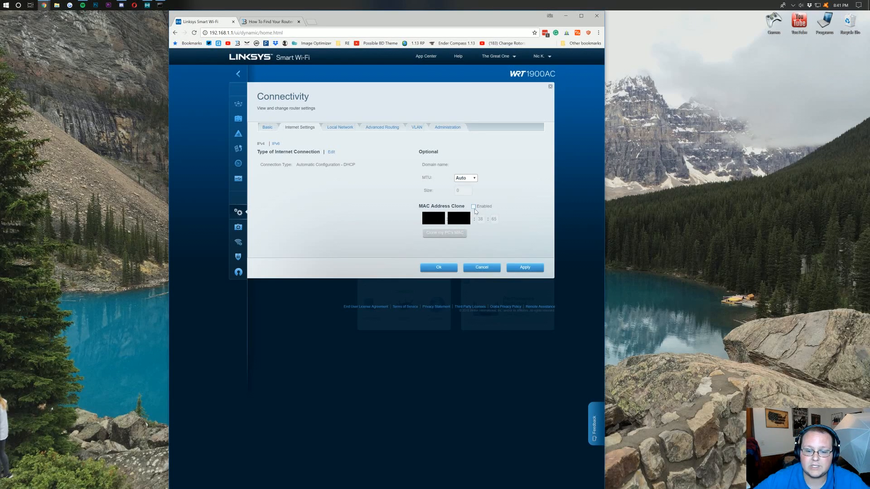
{"action": "left_click", "coordinate": [473, 207]}
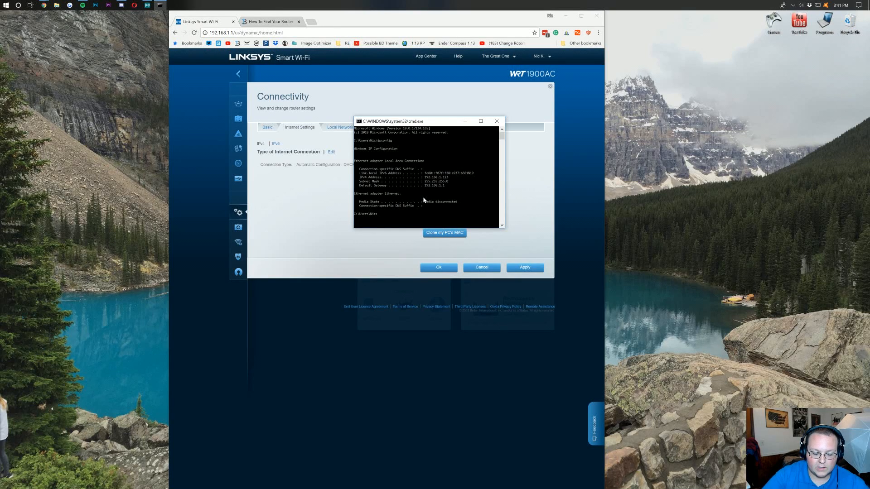
- List full adapter details with ipconfig /all and move the output window aside
{"action": "type", "text": "ipconfig"}
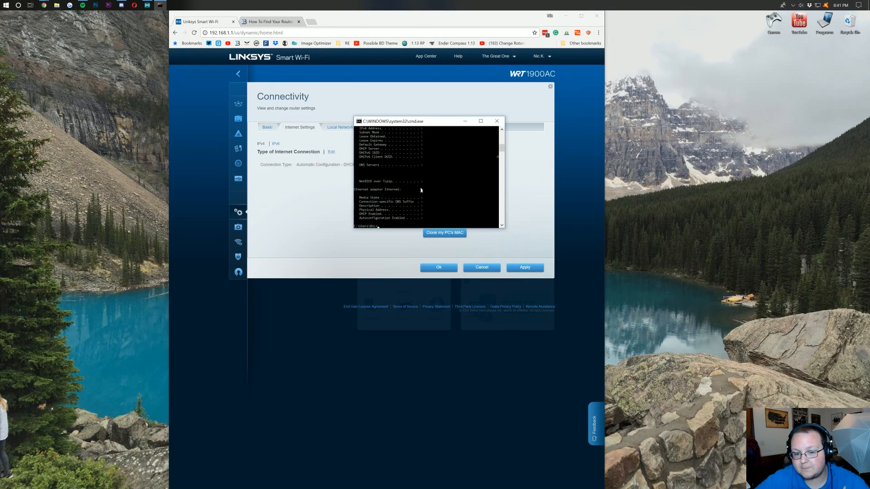
{"action": "mouse_move", "coordinate": [415, 186]}
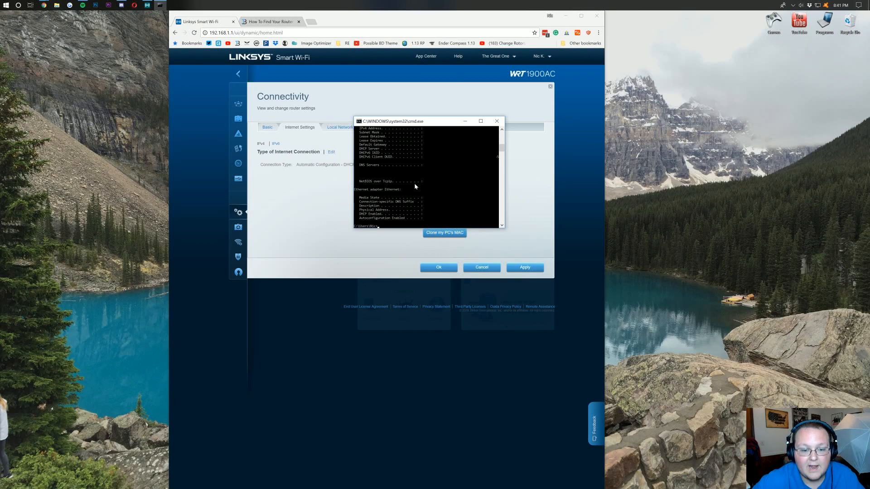
{"action": "mouse_move", "coordinate": [415, 123]}
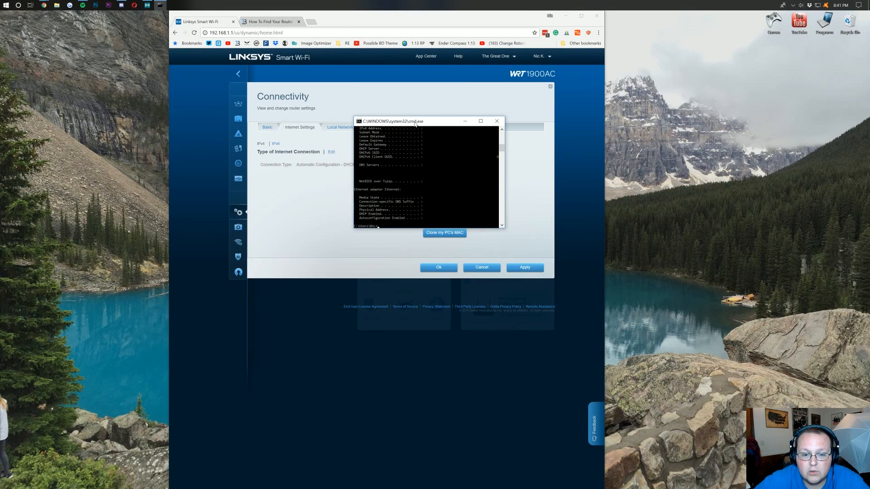
{"action": "left_click_drag", "start_coordinate": [415, 121], "coordinate": [435, 89]}
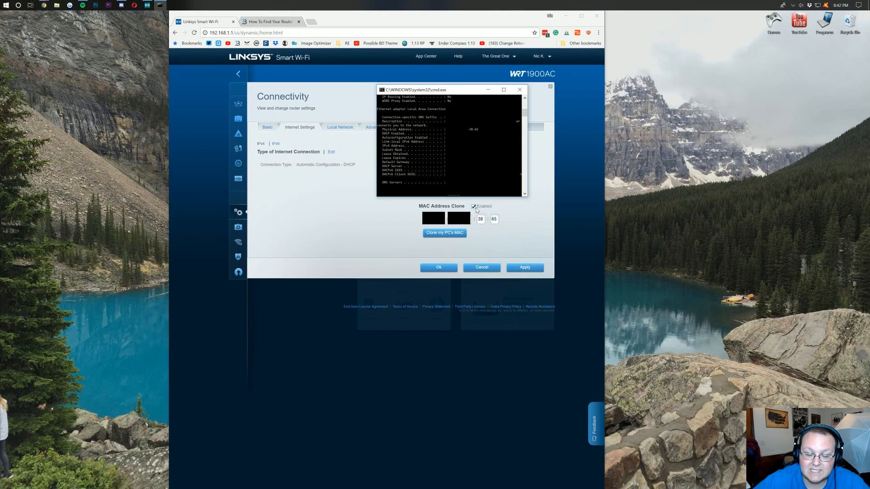
{"action": "left_click", "coordinate": [473, 206]}
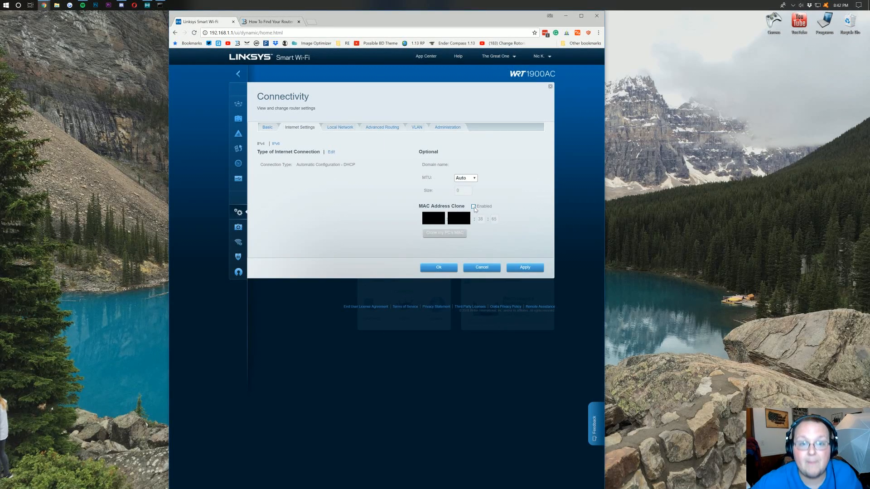
{"action": "mouse_move", "coordinate": [491, 207]}
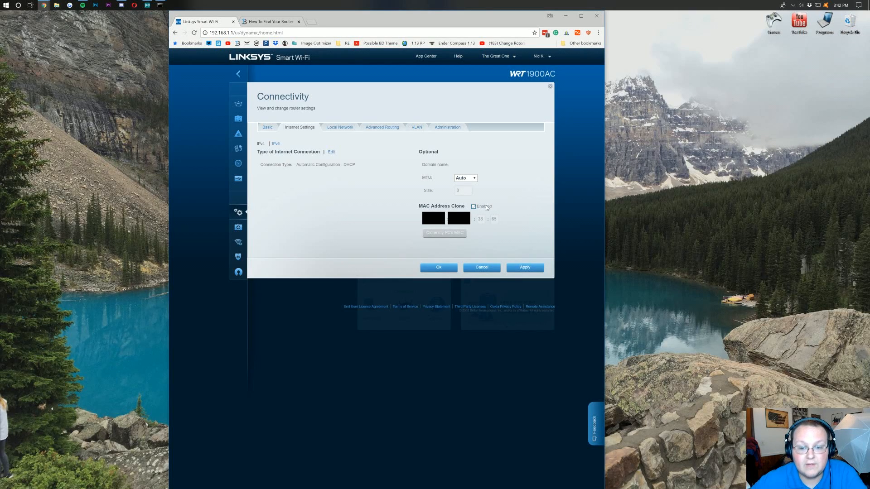
{"action": "left_click", "coordinate": [473, 206]}
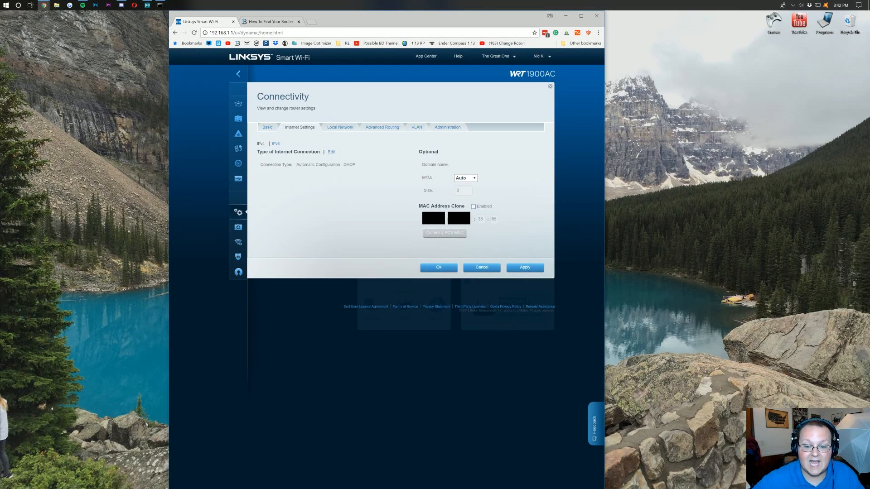
{"action": "left_click", "coordinate": [473, 206]}
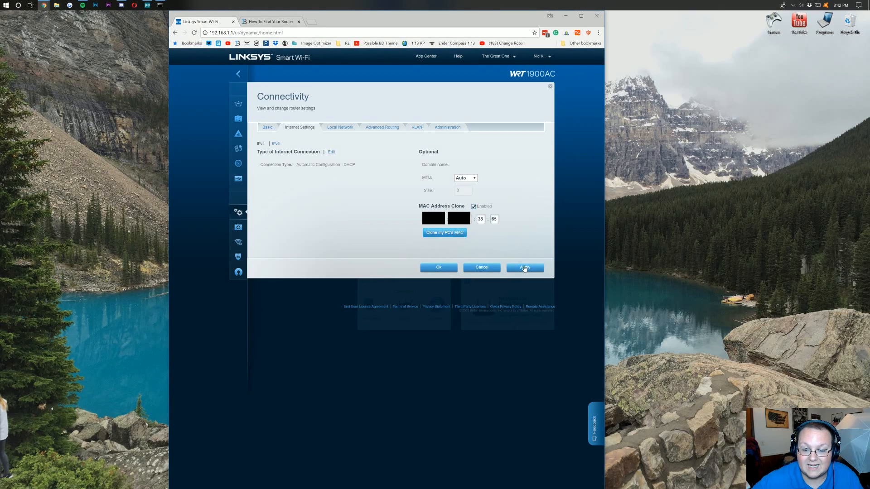
{"action": "mouse_move", "coordinate": [466, 232]}
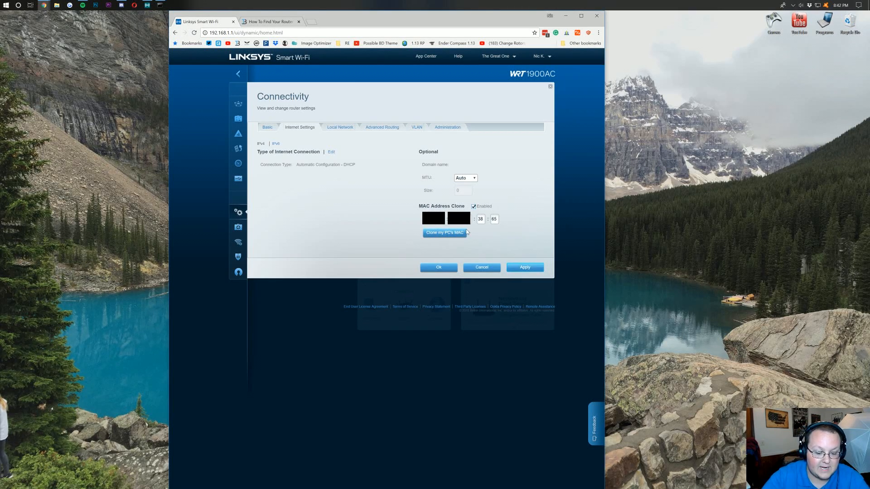
{"action": "left_click", "coordinate": [336, 21]}
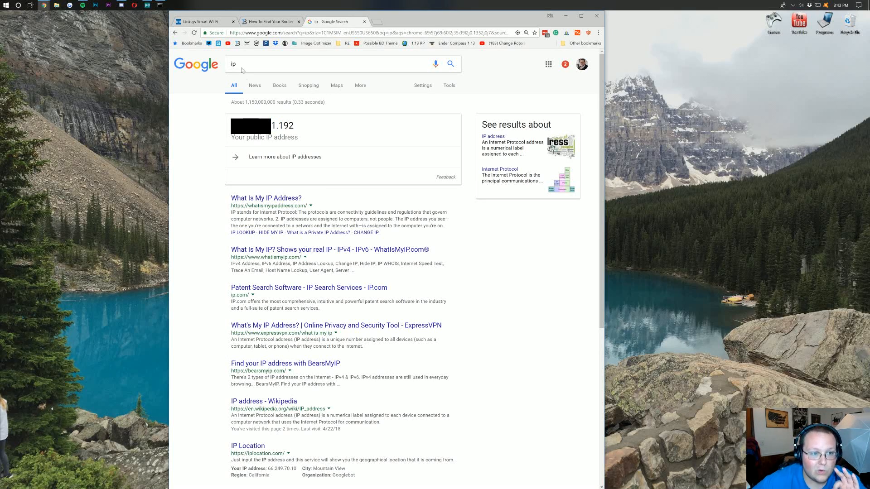
- Uncheck MAC Address Clone on the router settings page and confirm the Applying Changes notice
{"action": "left_click", "coordinate": [203, 22]}
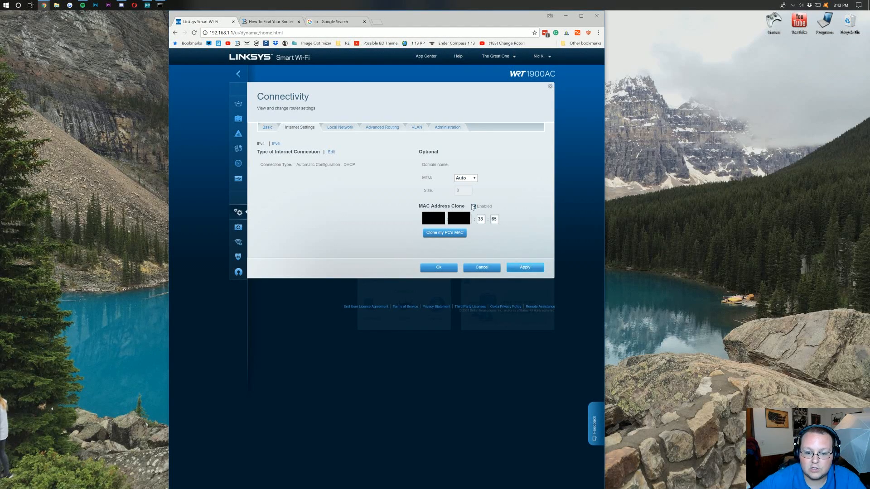
{"action": "left_click", "coordinate": [524, 267]}
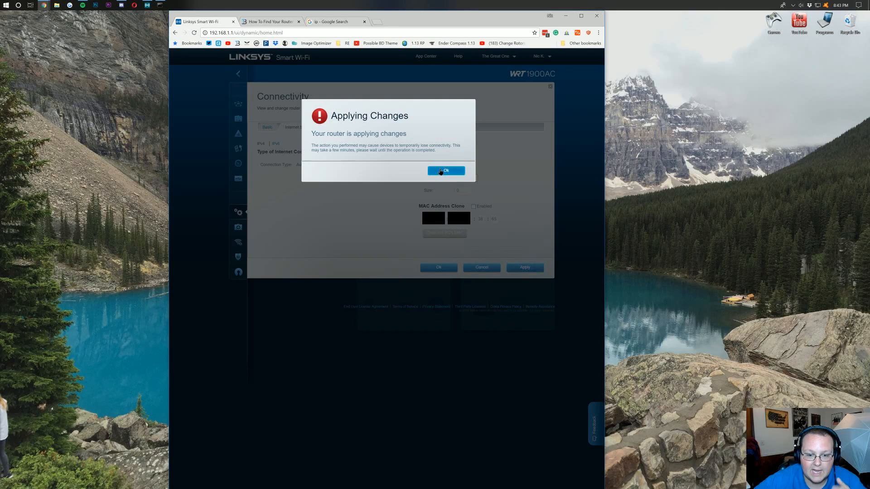
{"action": "left_click", "coordinate": [446, 170]}
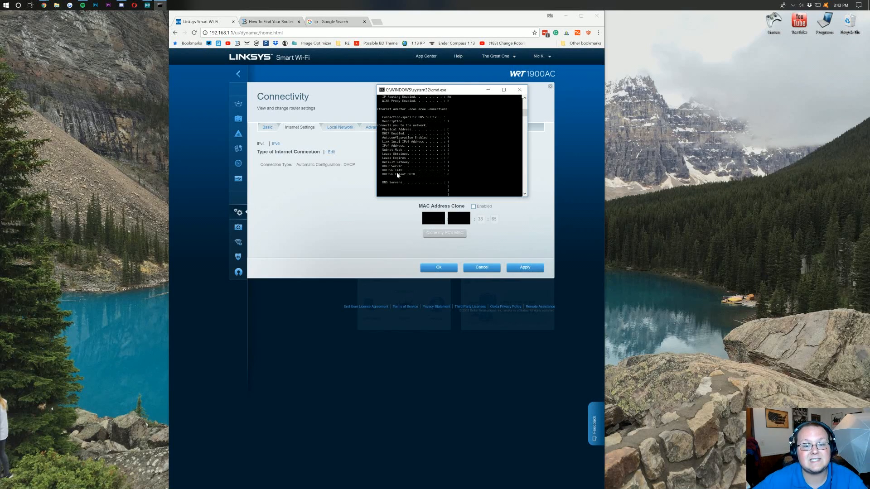
{"action": "mouse_move", "coordinate": [428, 195]}
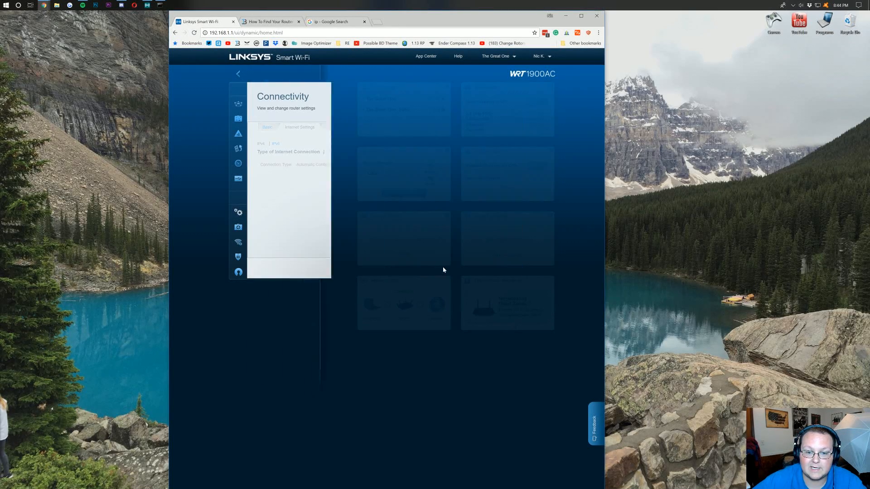
- Re-run the Google 'ip' search to see the new public IP ending in 0.89
{"action": "left_click", "coordinate": [335, 22]}
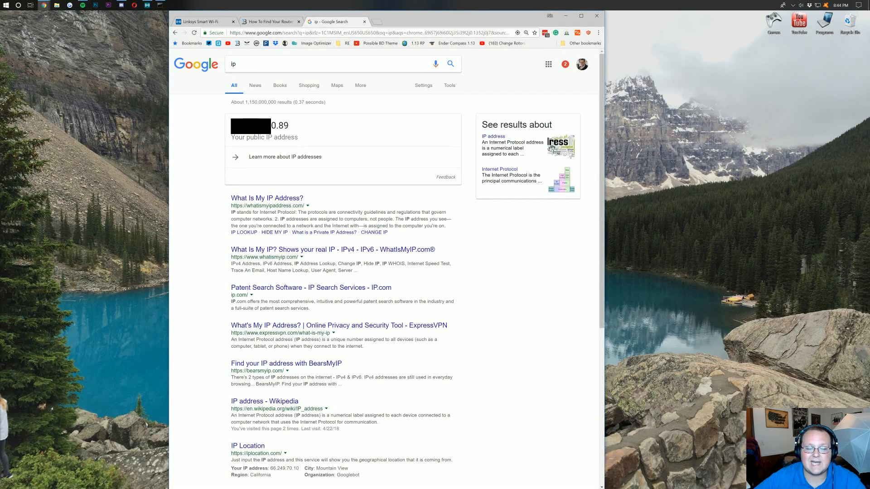
{"action": "mouse_move", "coordinate": [288, 145]}
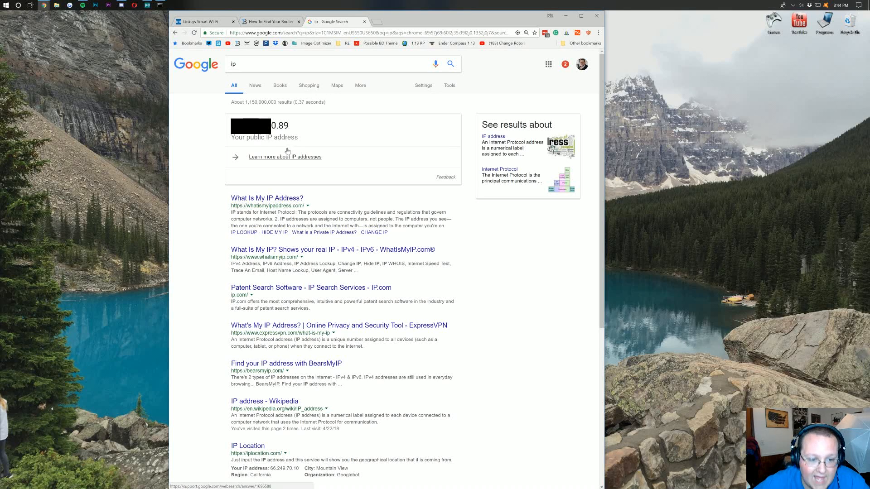
{"action": "mouse_move", "coordinate": [311, 134]}
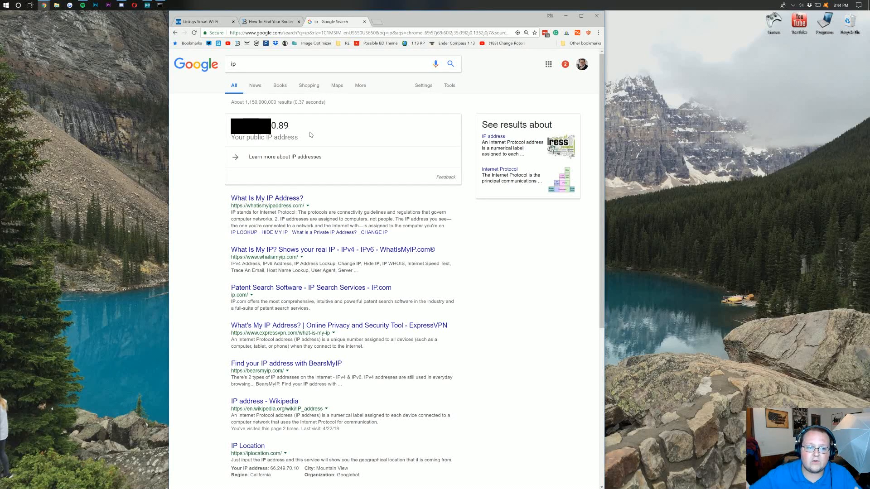
- Open Connectivity's Internet Settings to verify MAC Address Clone is not enabled
{"action": "left_click", "coordinate": [203, 21]}
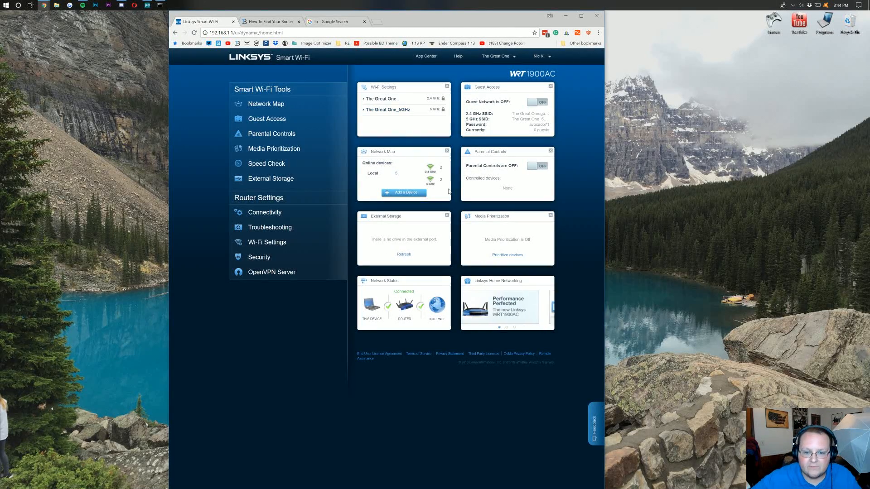
{"action": "left_click", "coordinate": [265, 212]}
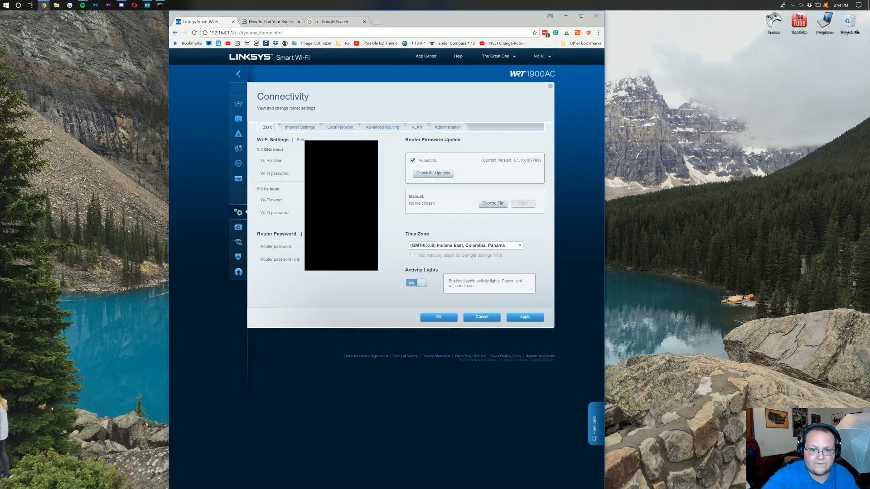
{"action": "left_click", "coordinate": [299, 127]}
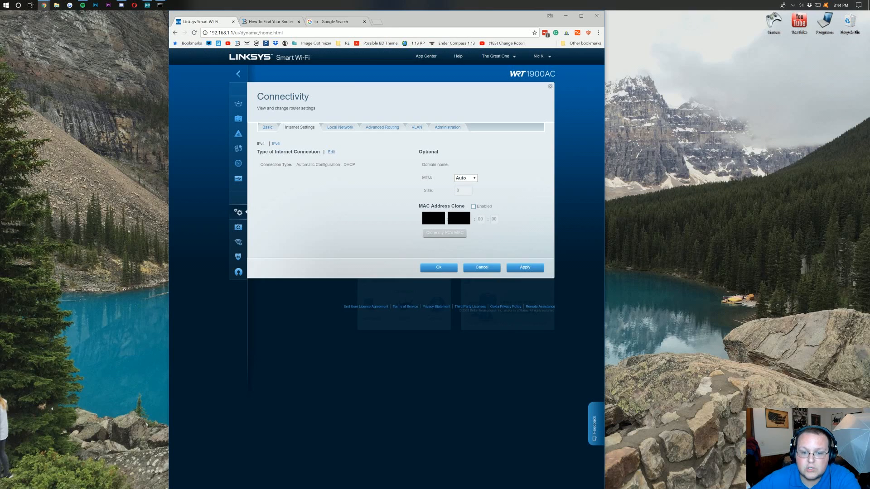